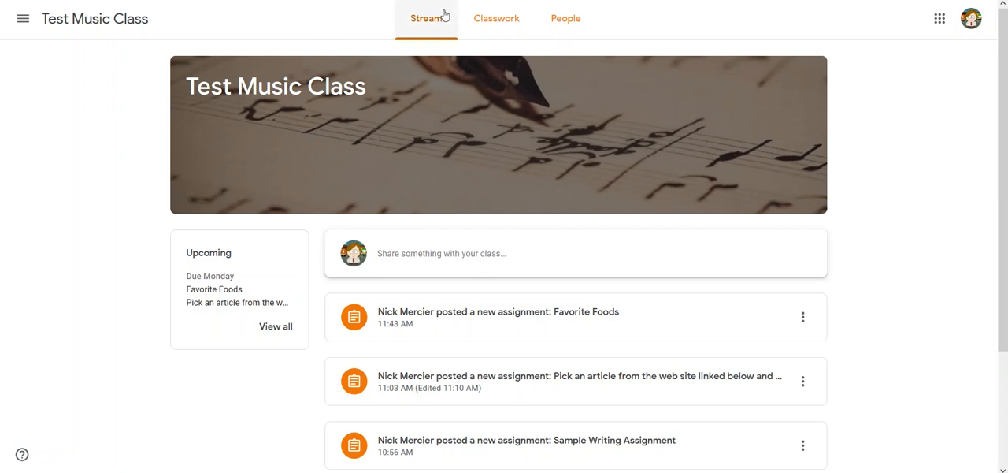
Step: Show the Classwork list for Test Music Class, grouped by topic
click(501, 18)
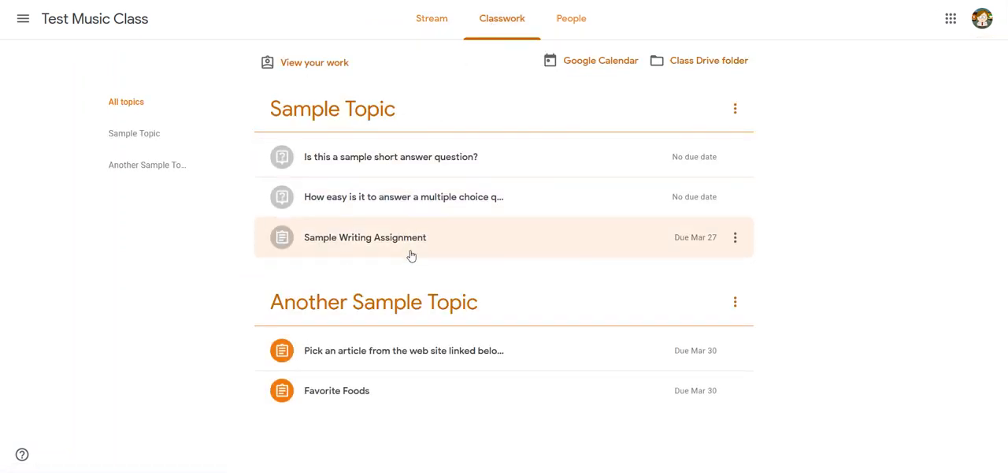
mouse_move(411, 261)
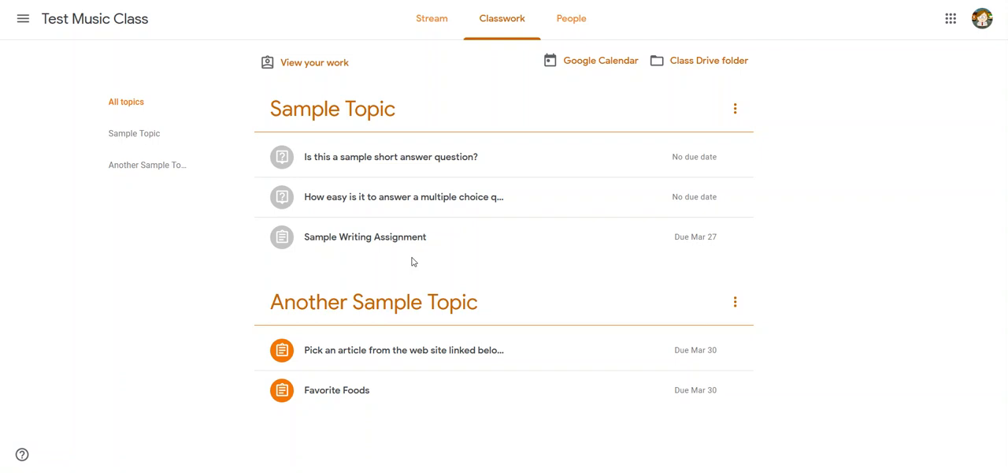
mouse_move(403, 349)
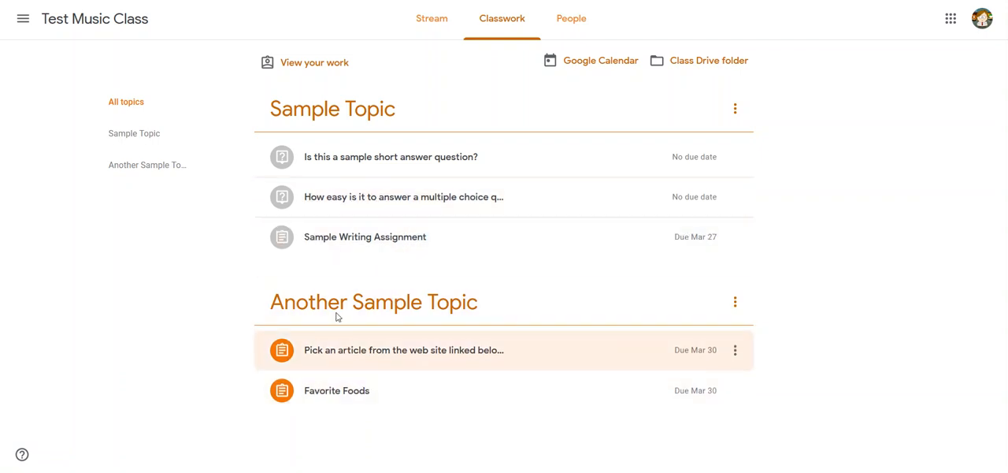
mouse_move(370, 390)
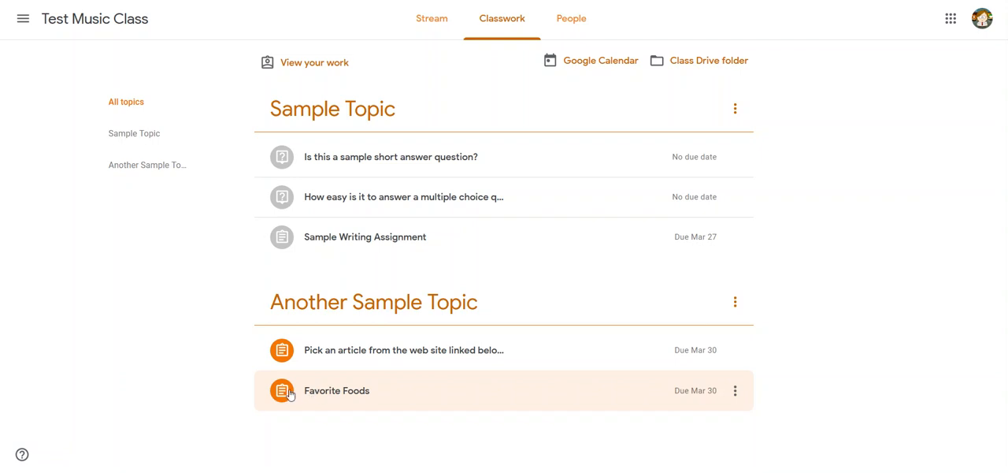
mouse_move(309, 397)
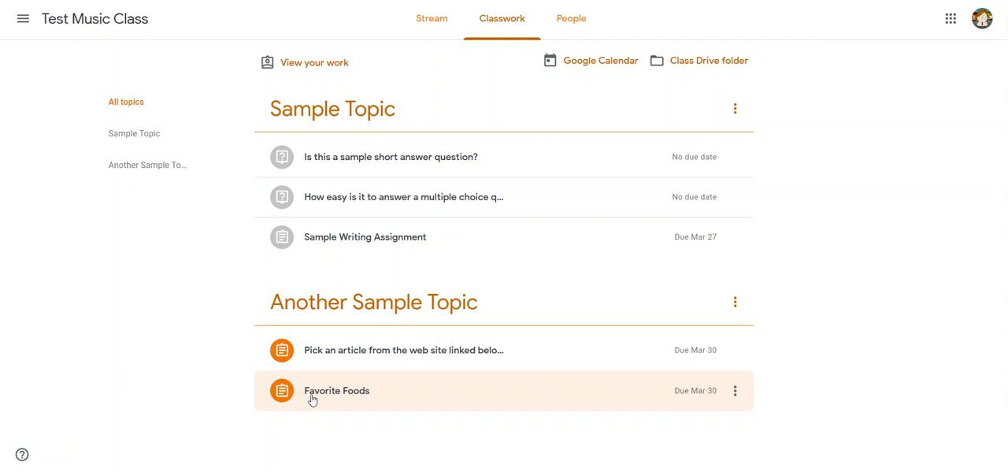
Step: Expand the Favorite Foods assignment to reveal its instructions and attached Doc
click(337, 391)
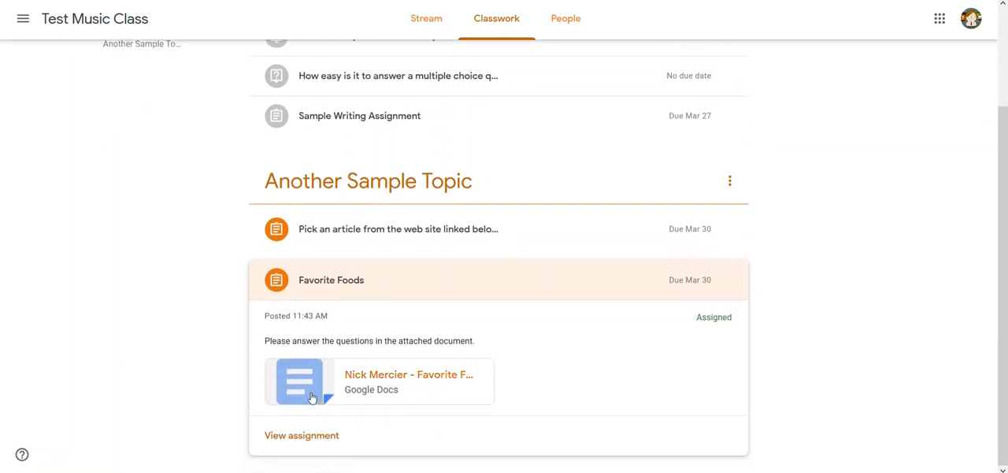
mouse_move(408, 386)
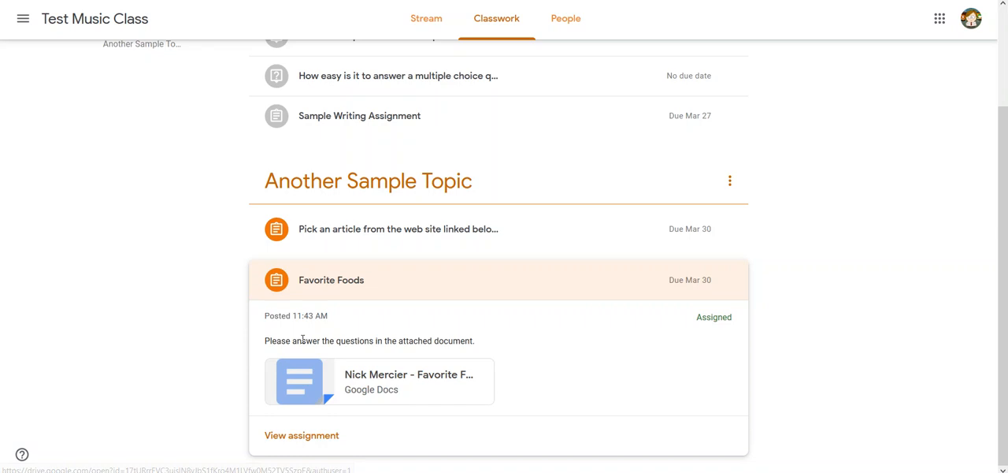
mouse_move(476, 347)
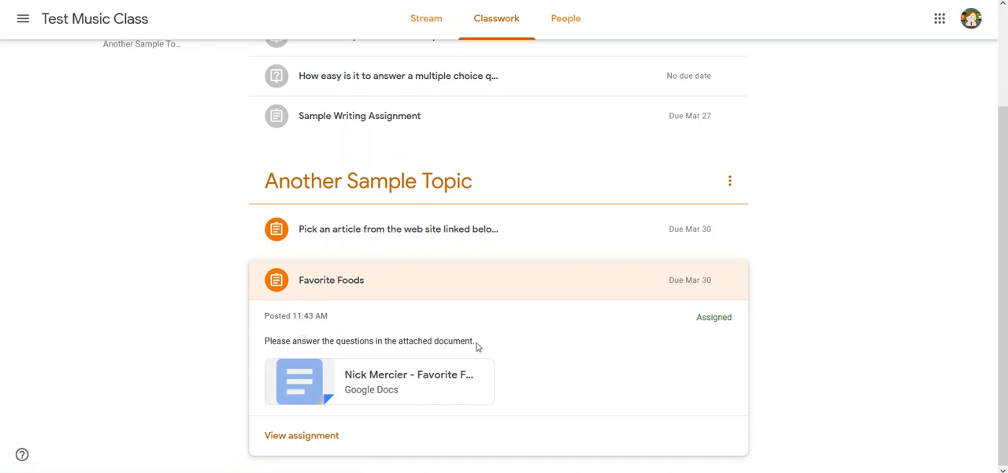
mouse_move(302, 435)
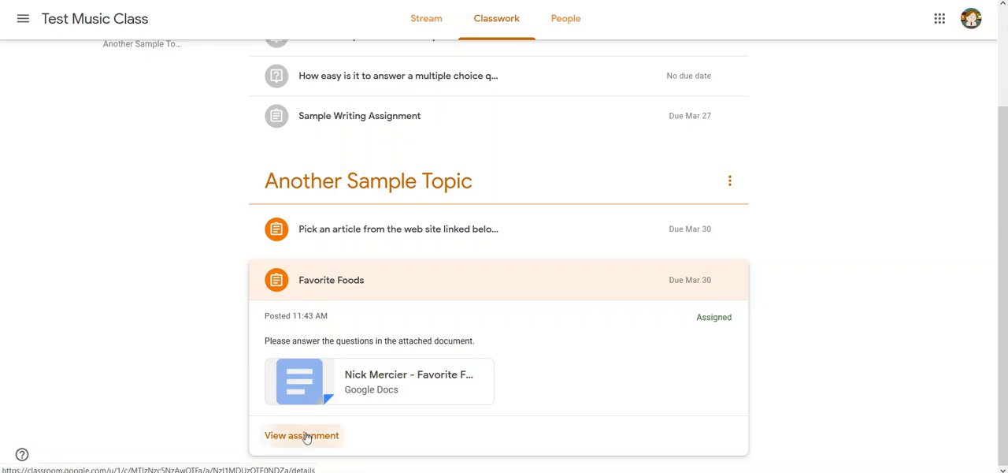
Step: View the full Favorite Foods assignment page with its attached work
click(303, 435)
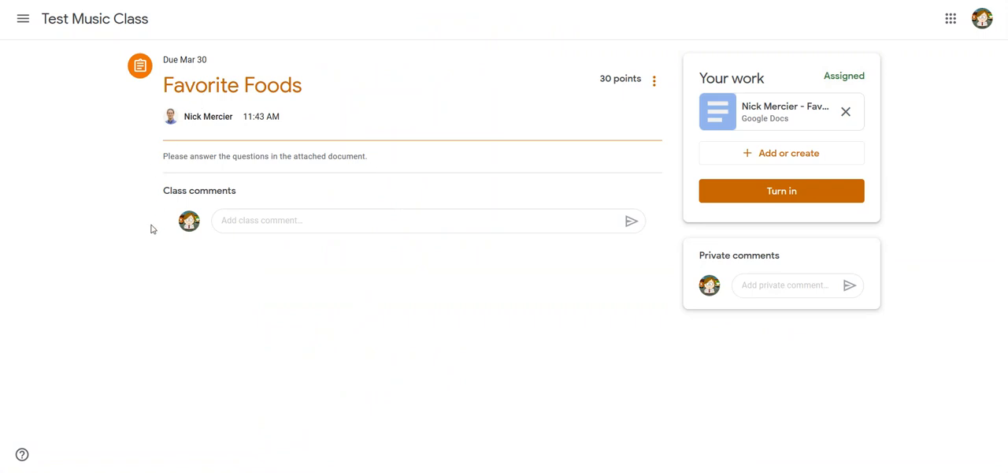
mouse_move(146, 156)
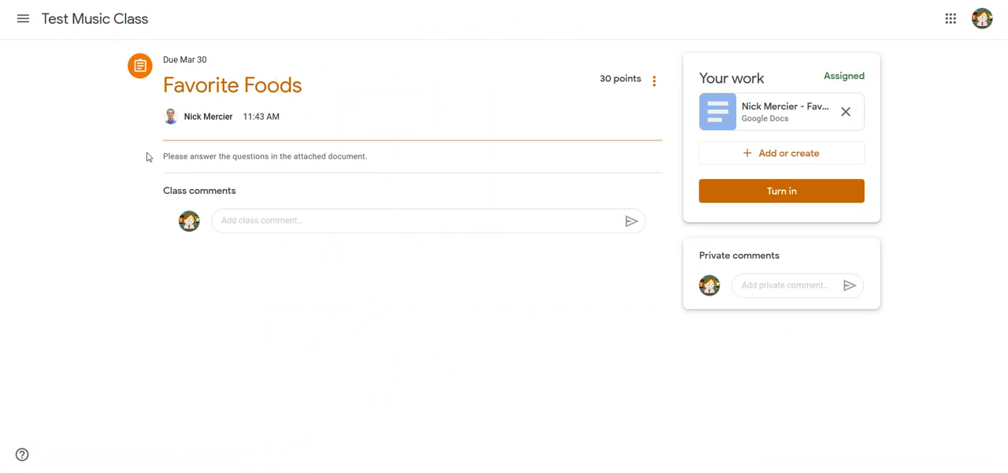
mouse_move(245, 154)
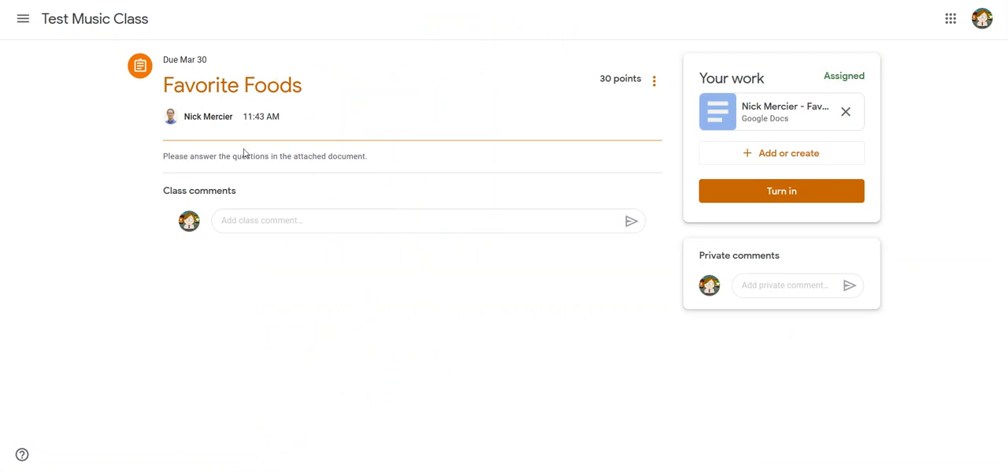
mouse_move(386, 158)
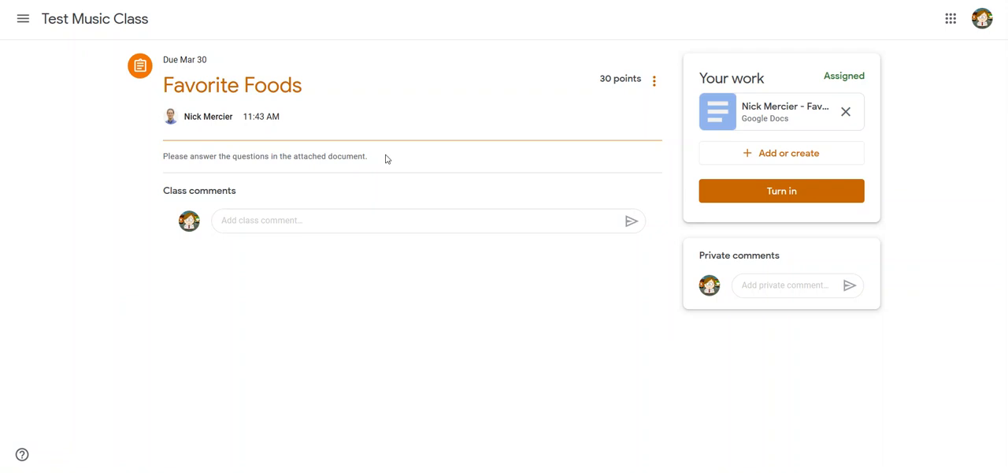
mouse_move(375, 172)
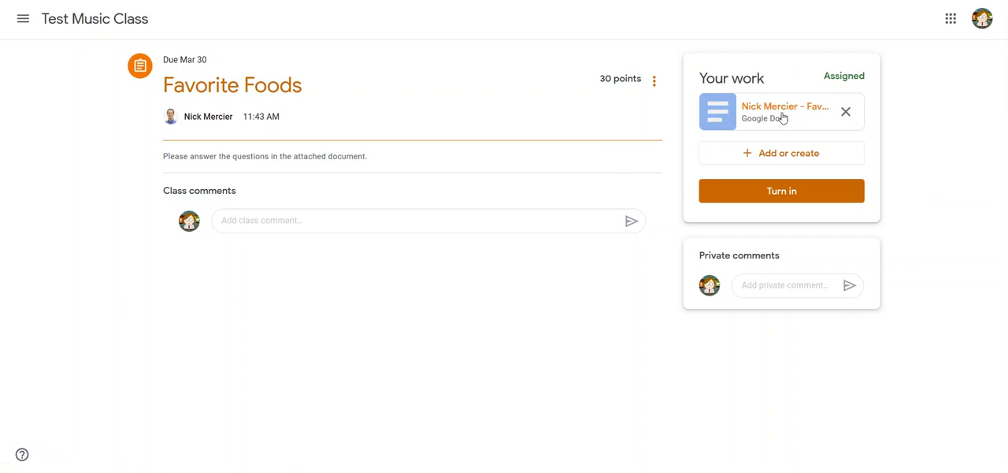
mouse_move(780, 110)
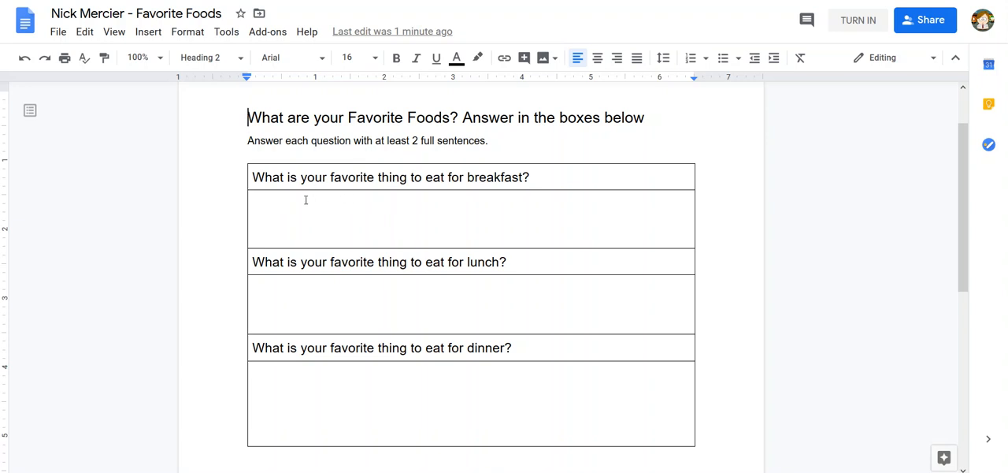
mouse_move(284, 190)
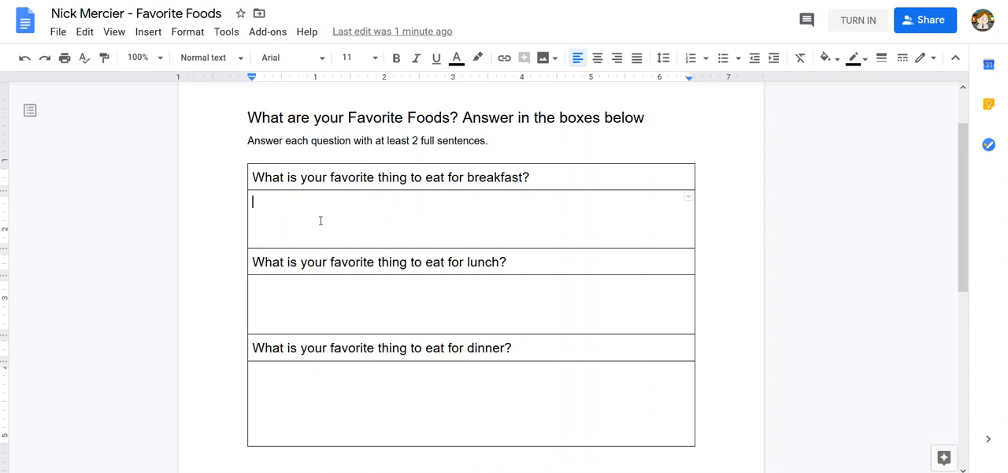
Step: Write the breakfast answer: a fruit-and-yogurt smoothie, plus coffee with breakfast
text(My favorite thing is a smoothie made)
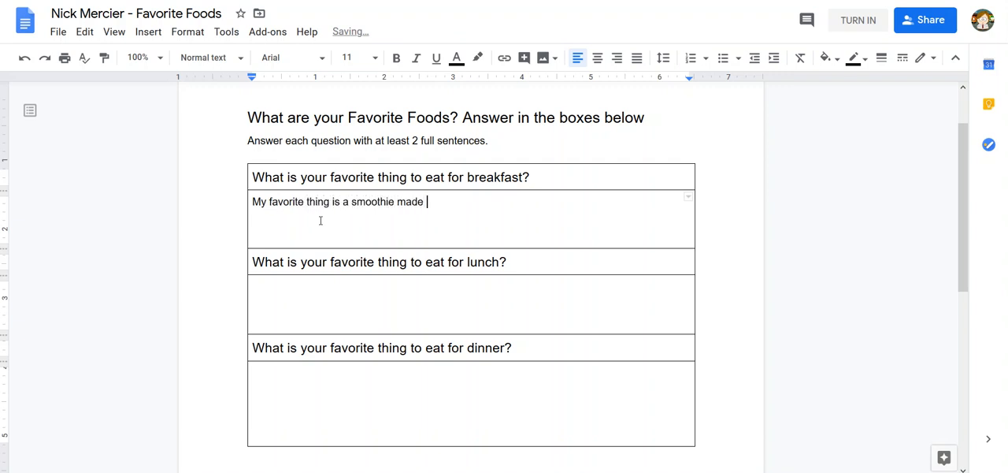
text(of fruite and yo)
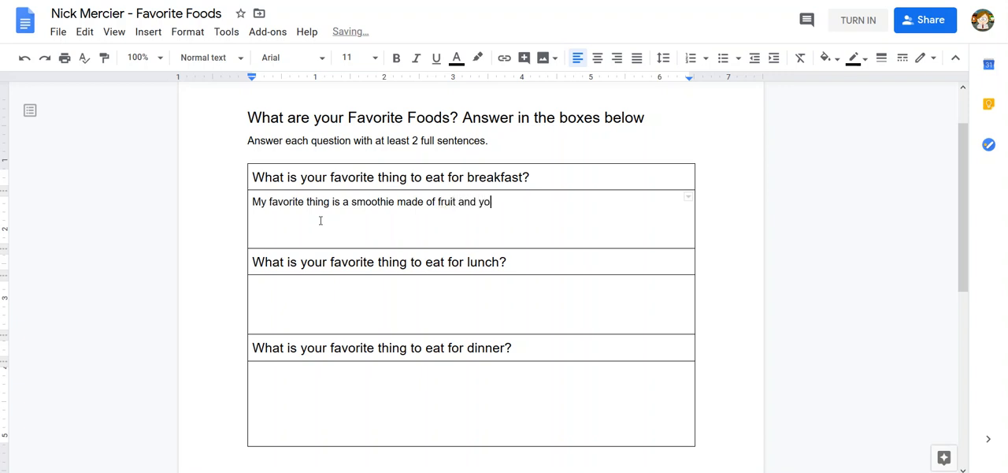
text(gurt. I)
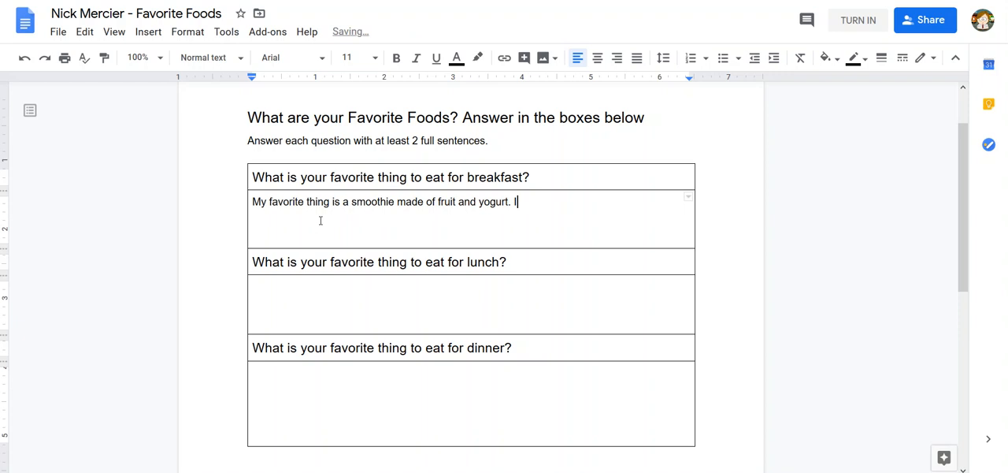
text(also really lik)
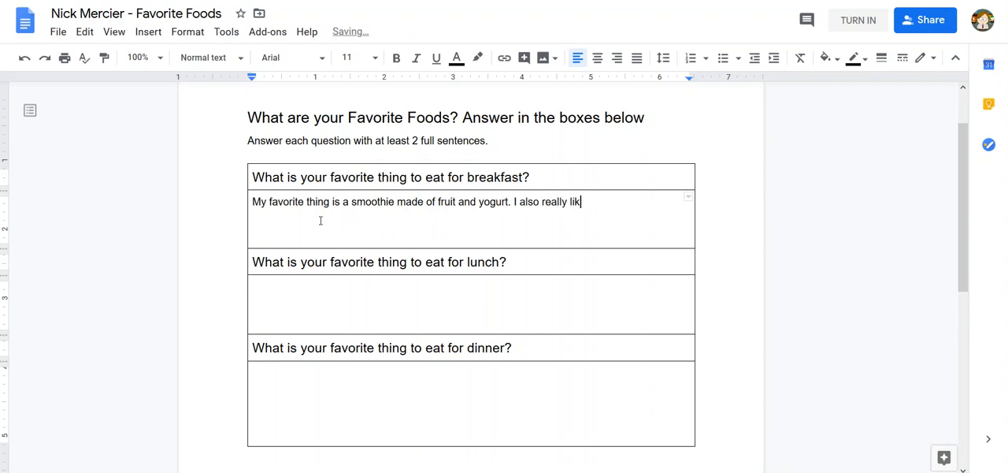
text(e ot)
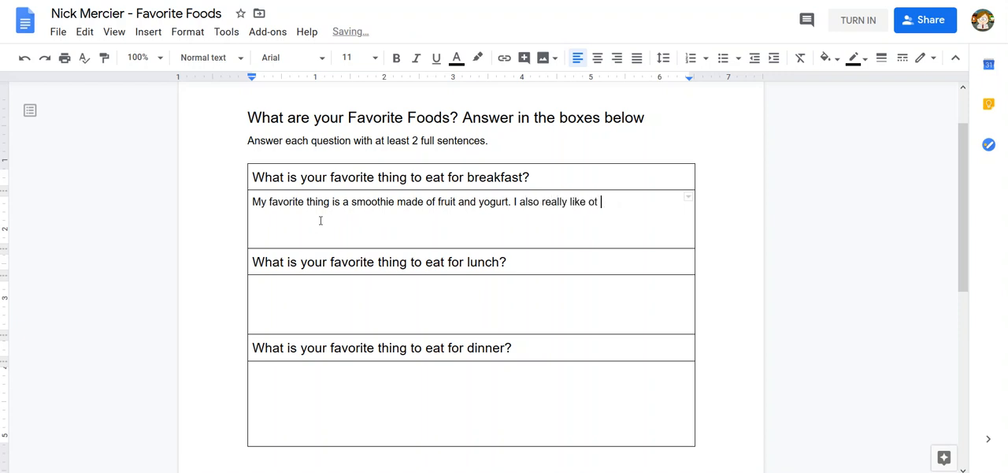
text(have coff)
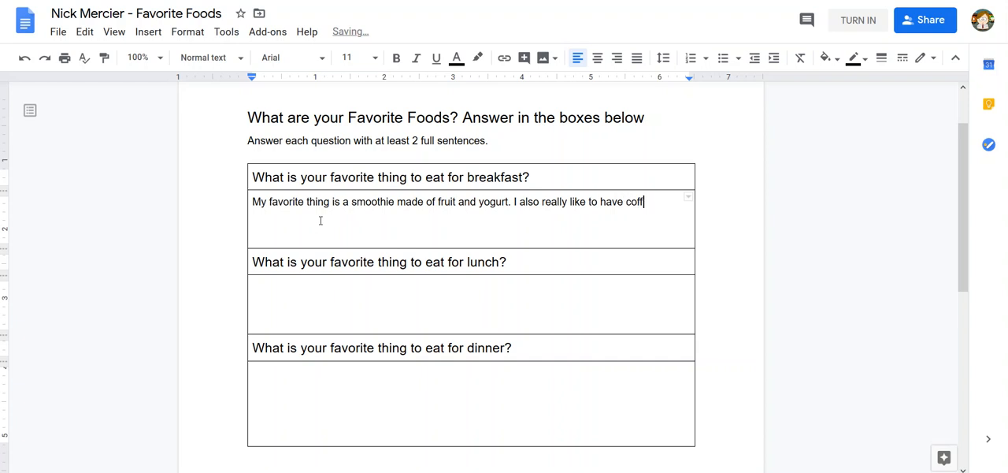
text(ee w)
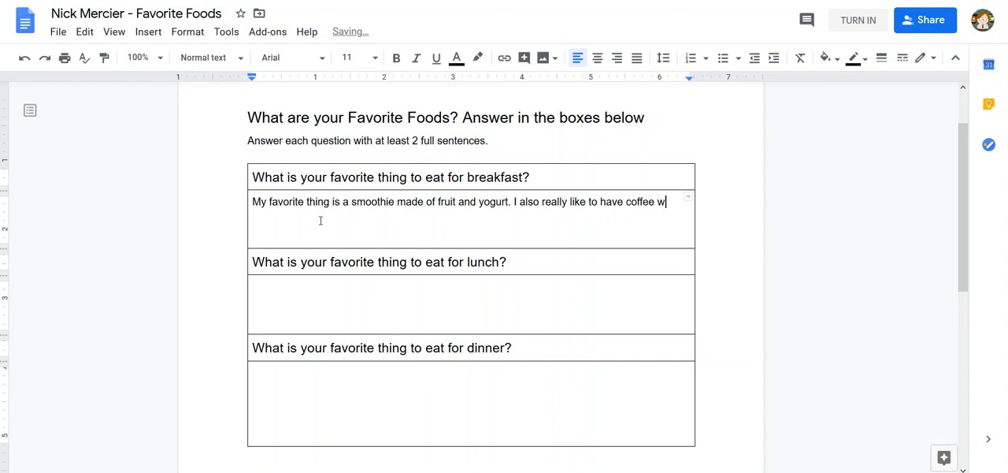
text(th my breakfast.)
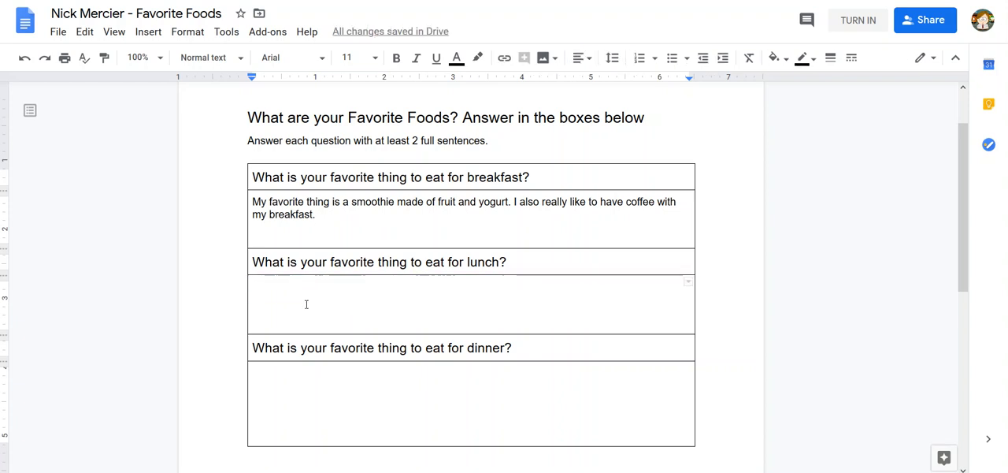
Step: Write the lunch answer about loving grilled sandwiches made with ham and swiss
text(I love maki)
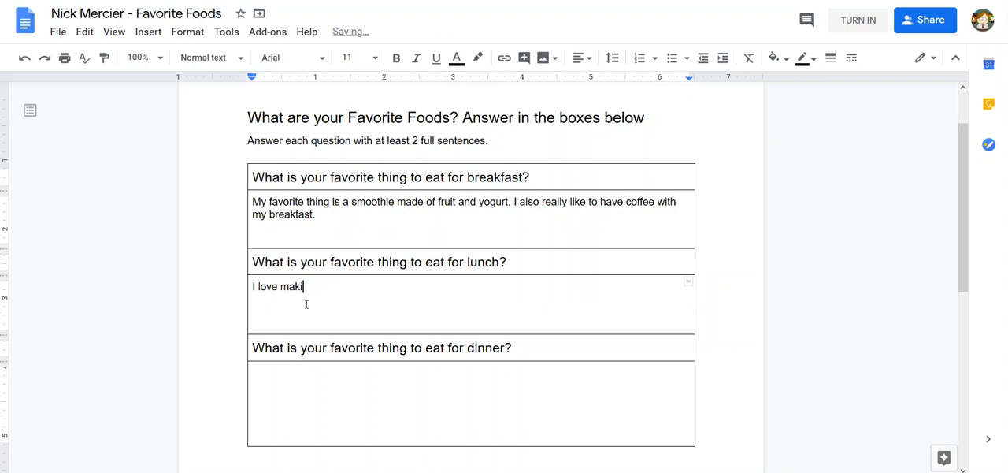
text(ng grilled sa)
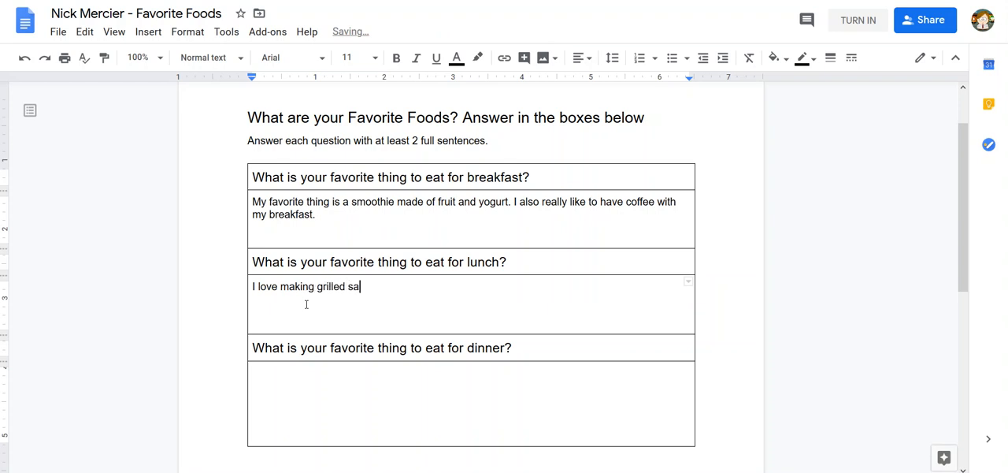
text(ndwiches)
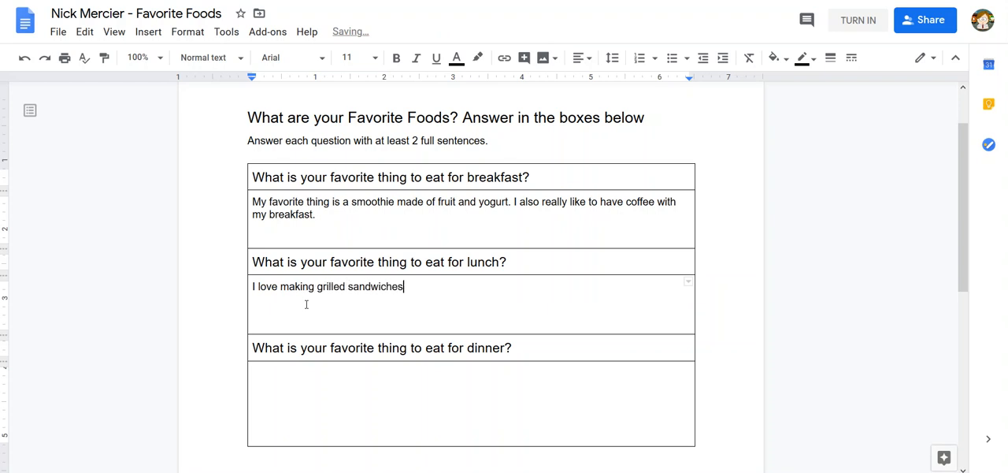
text(for lunch. I)
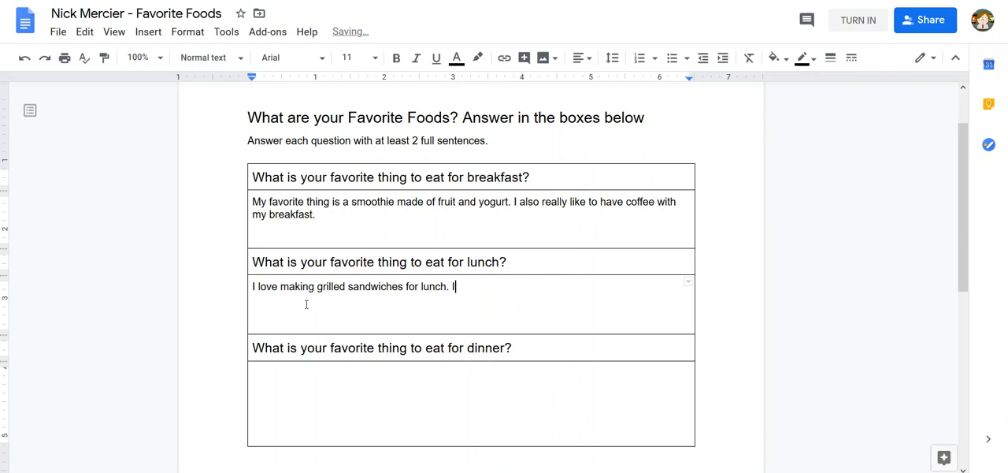
text(I like to make them with ham,)
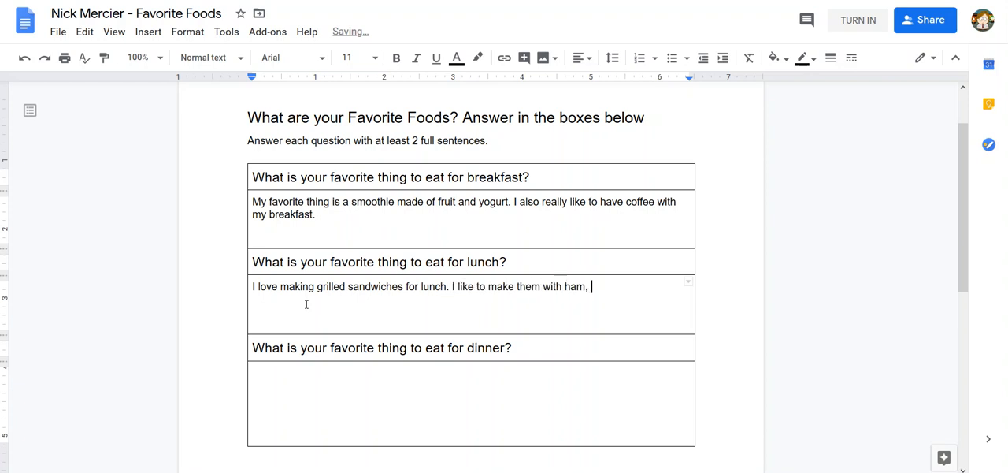
text(swiss)
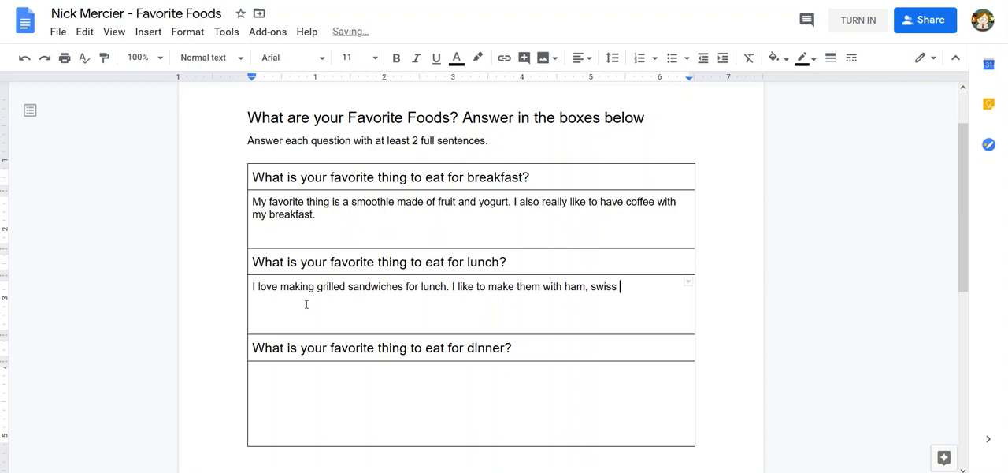
Step: Finish the lunch sentence with 'cheese, and mustard.'
text(cheese, and)
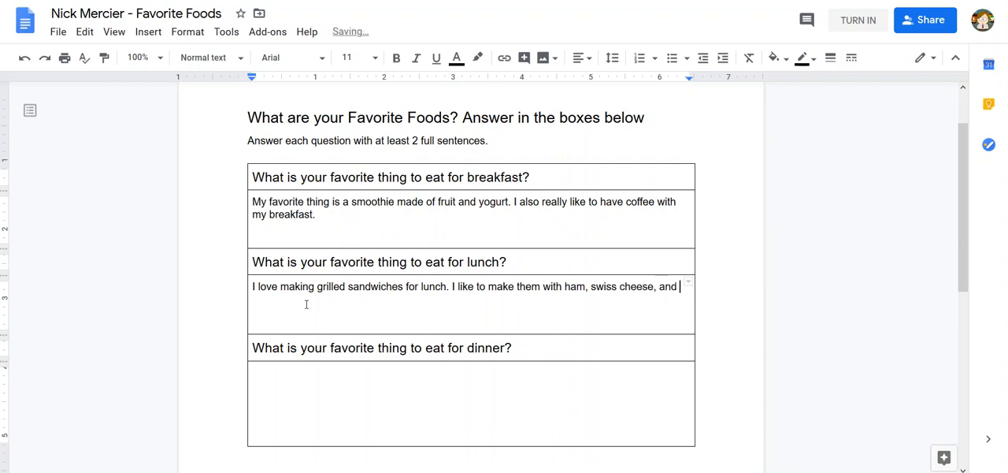
text(mustard.)
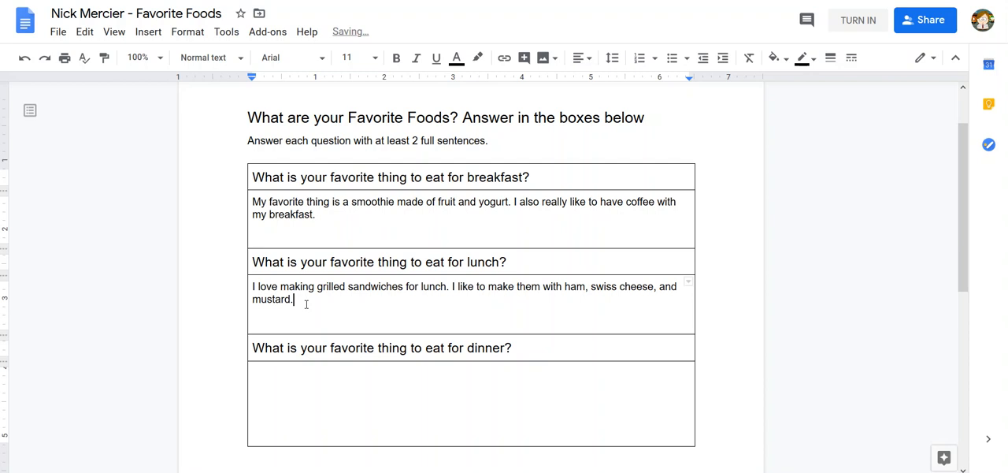
Step: Write the dinner answer: pasta with meat sauce made with sausage and ground beef
text(M)
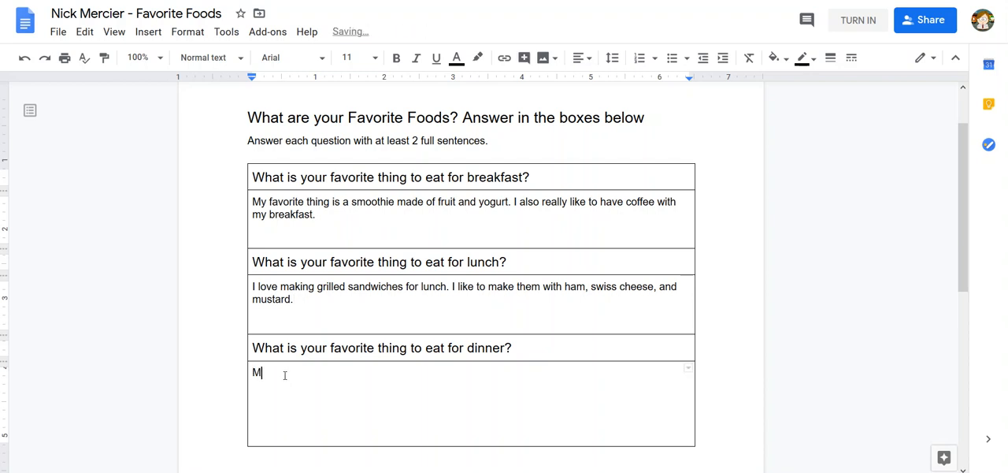
text(y fav)
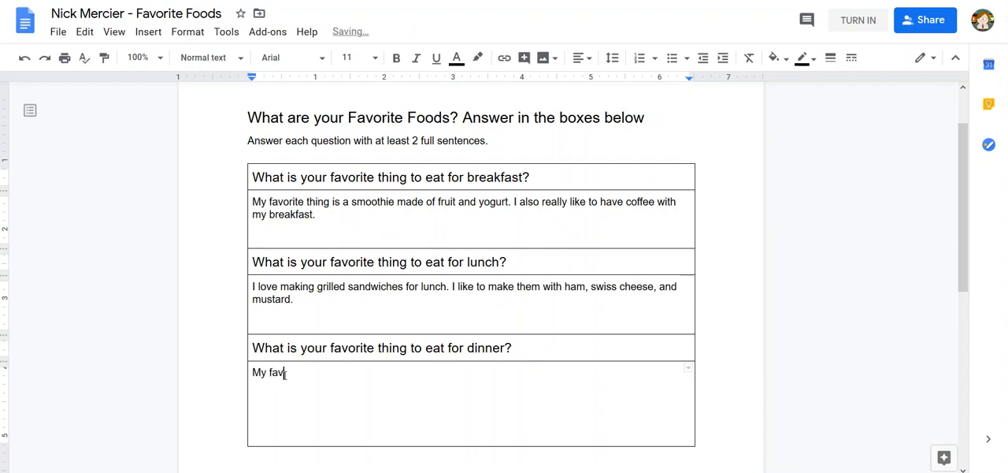
text(orite)
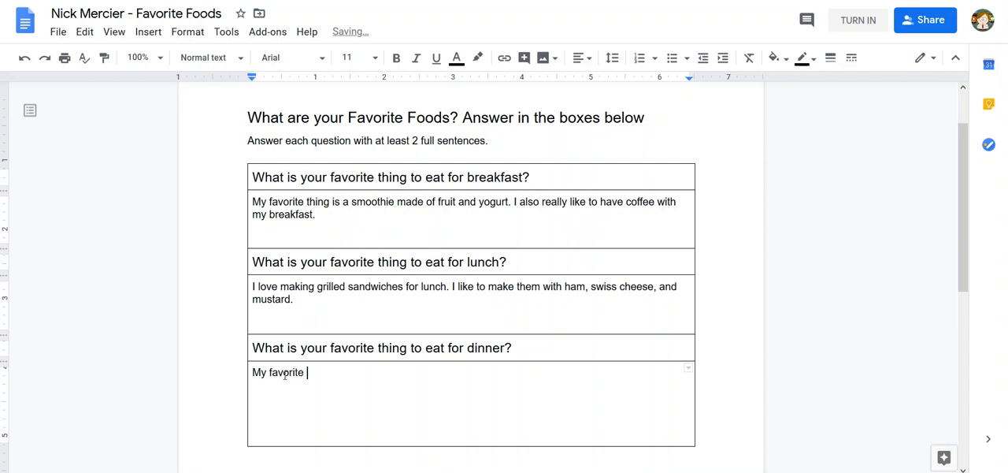
text(thing to eac)
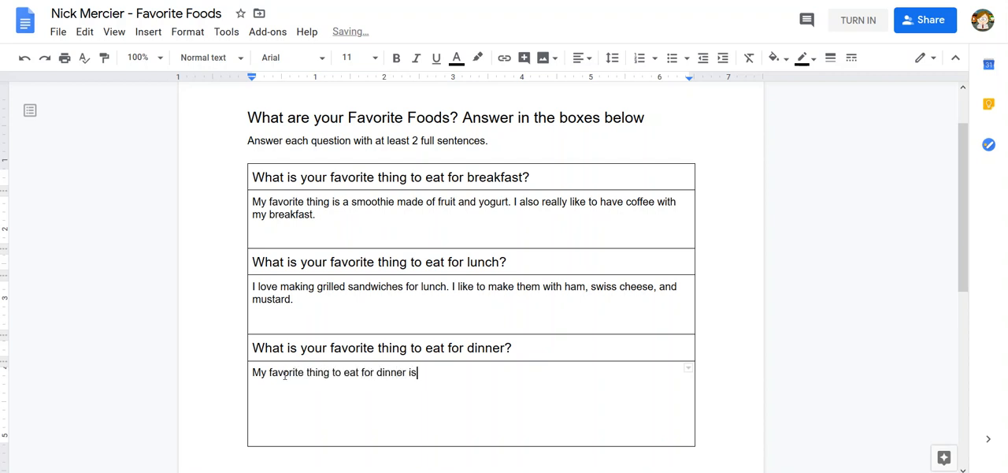
text(pasta with)
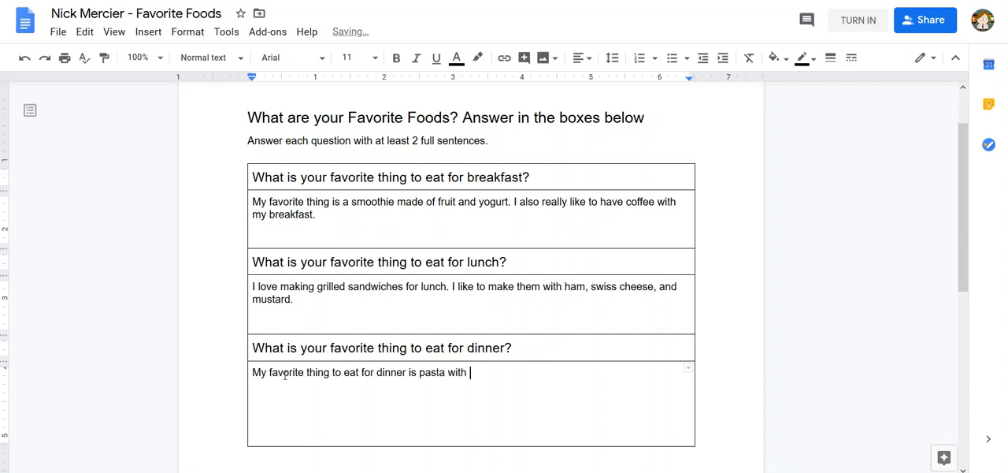
text(meat sauce.)
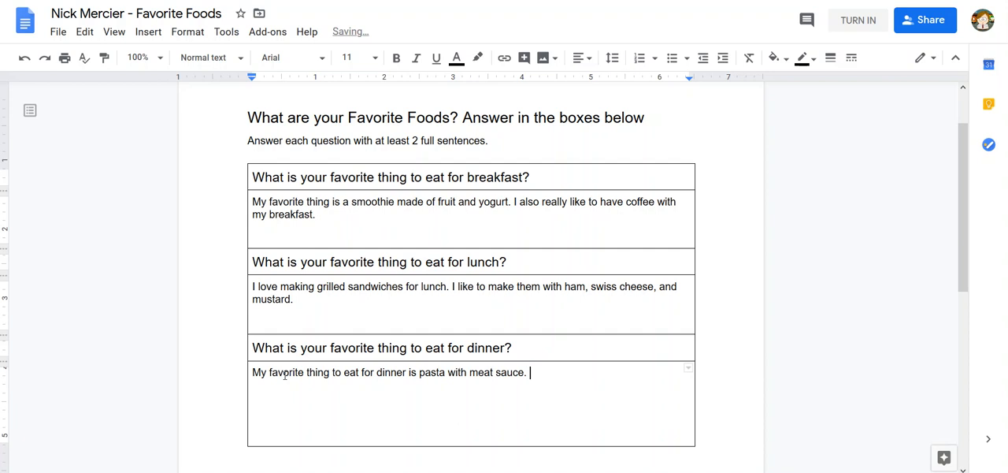
text(I love using both sausa)
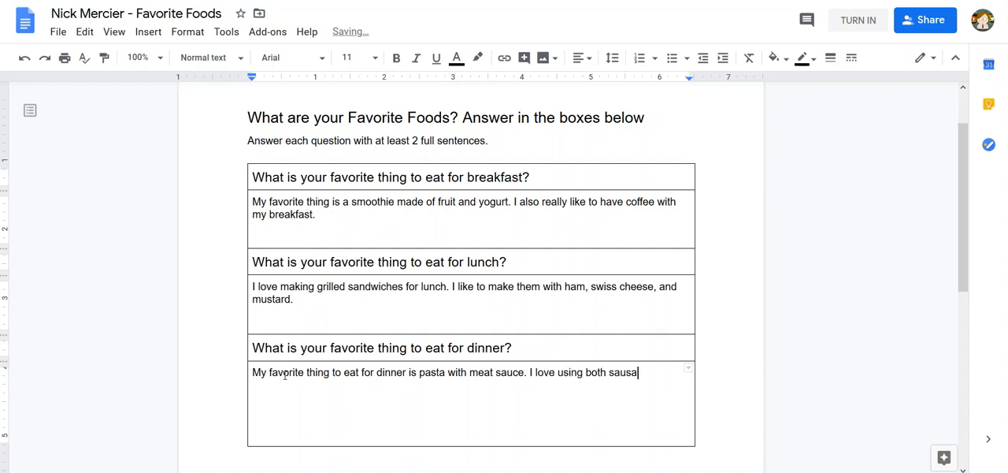
text(ge and ground beef i)
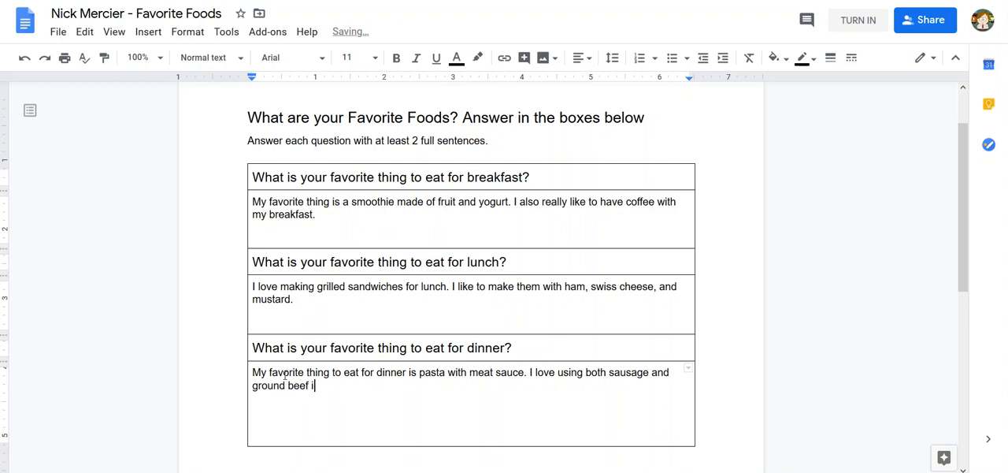
text(n my meat sa)
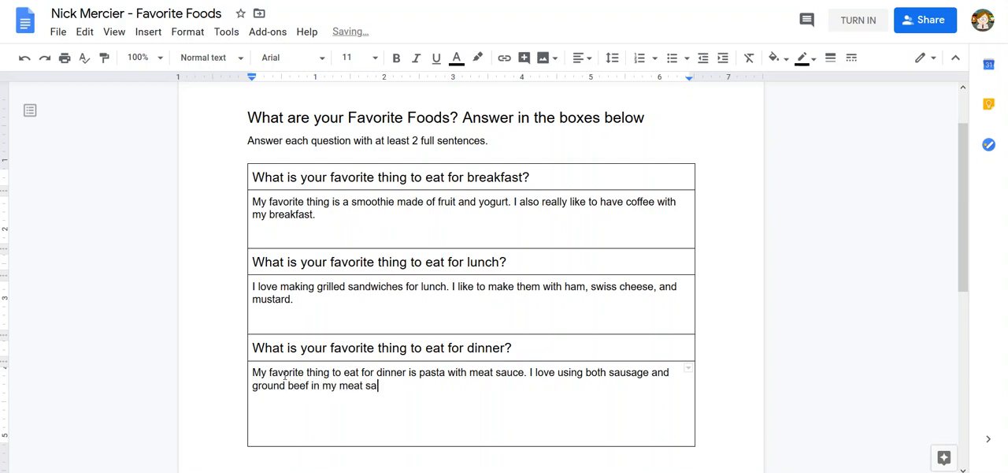
text(uce.)
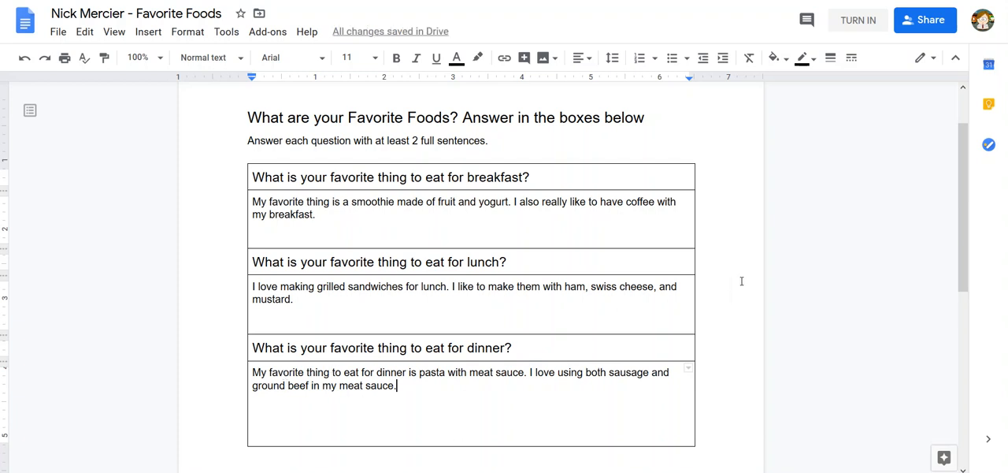
mouse_move(786, 250)
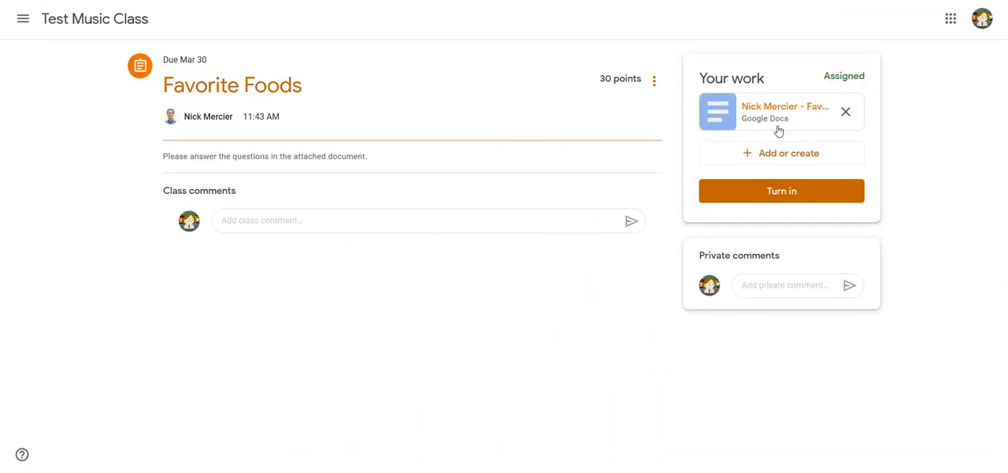
mouse_move(781, 191)
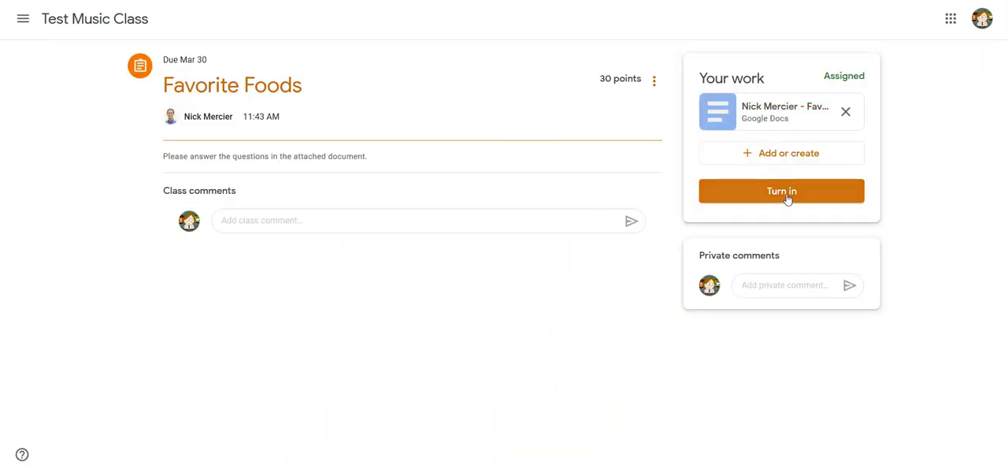
Step: Turn in the Favorite Foods work and confirm submitting the attached document
click(781, 191)
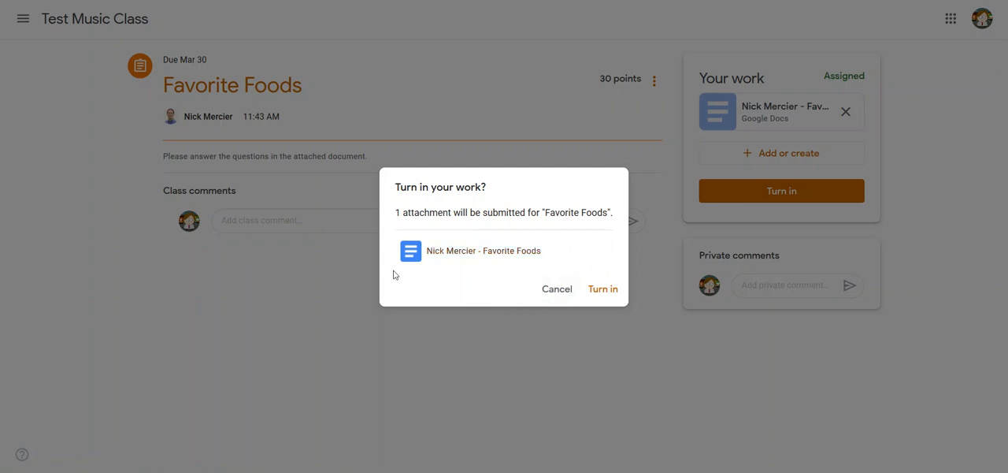
click(602, 288)
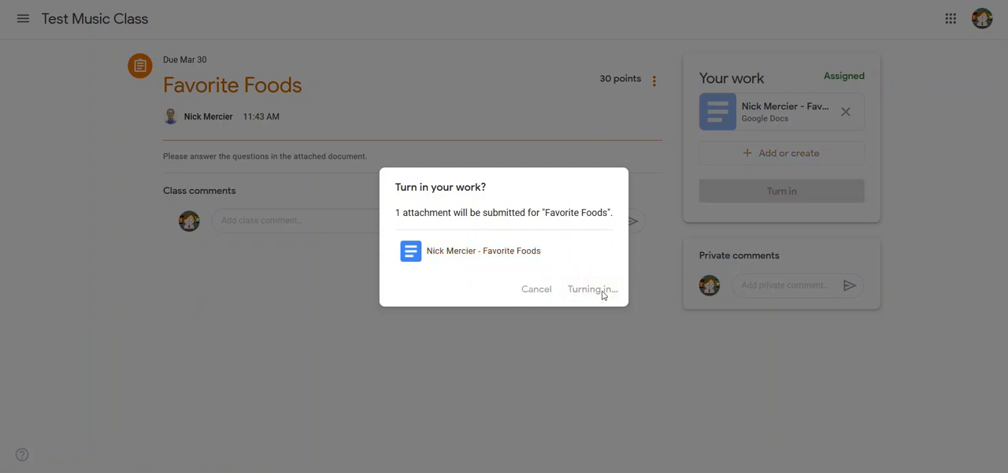
click(591, 288)
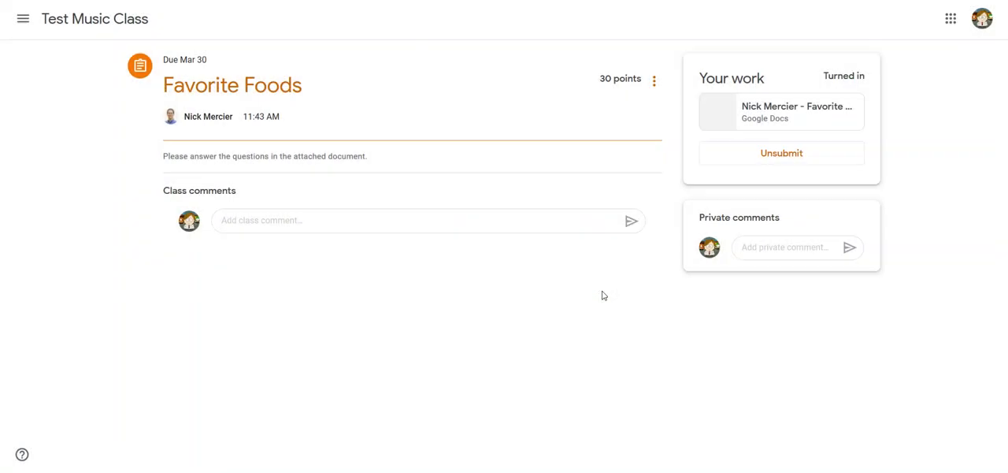
Step: Return to Classwork and view the full Pick an article summary assignment page
click(95, 19)
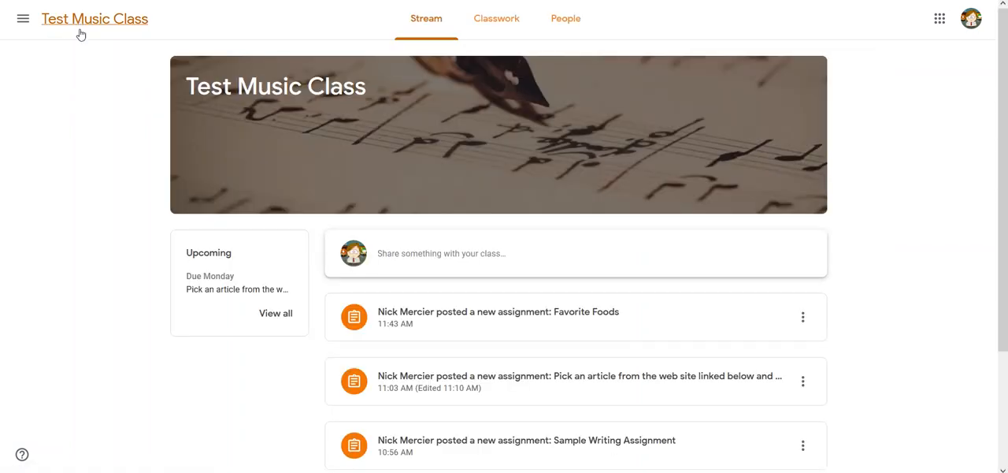
click(496, 19)
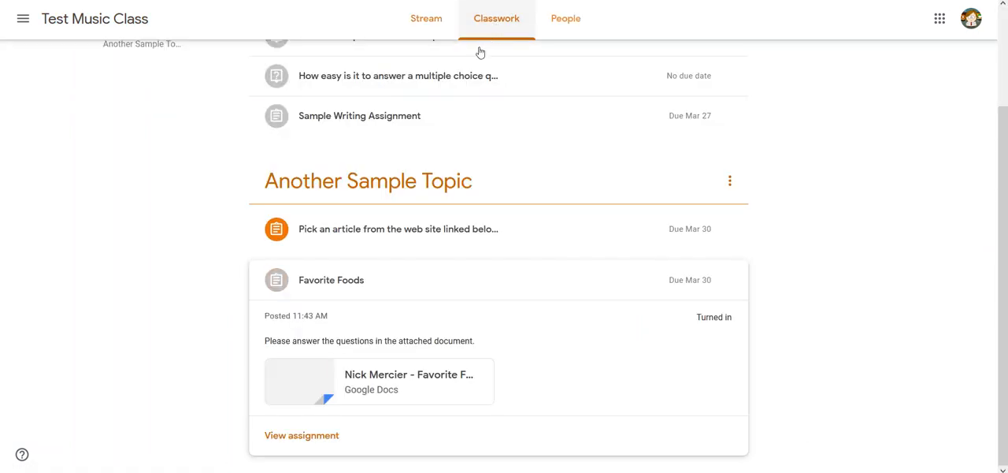
click(396, 228)
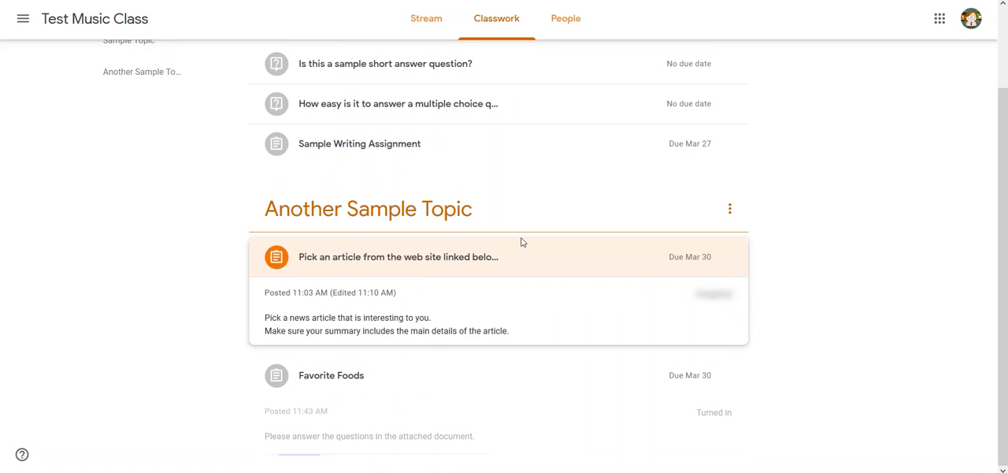
scroll(down, 3)
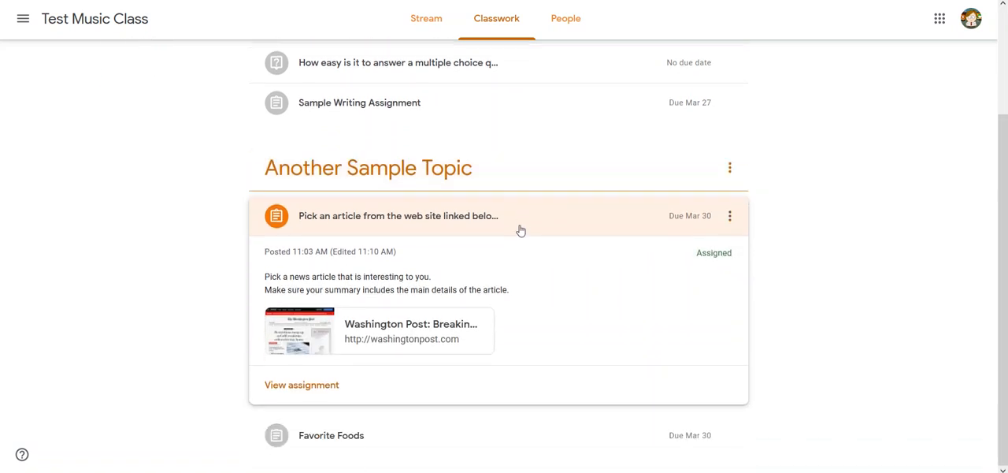
click(397, 214)
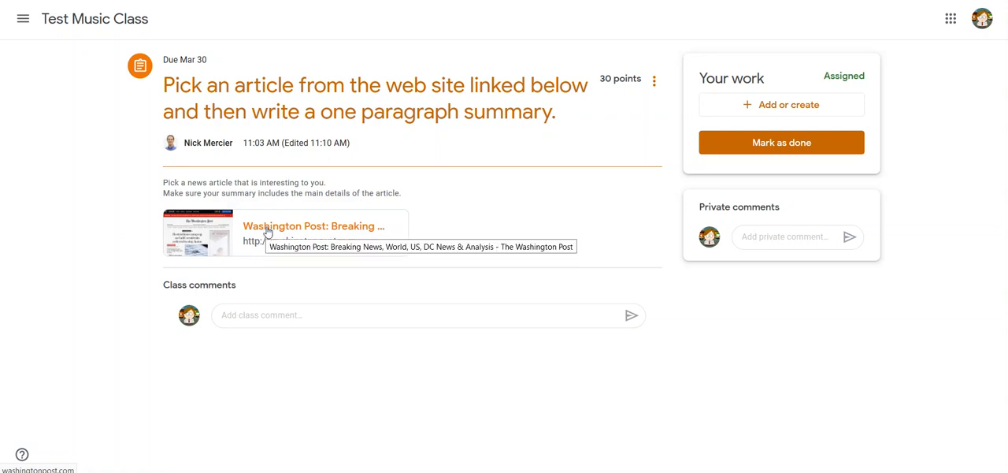
mouse_move(734, 83)
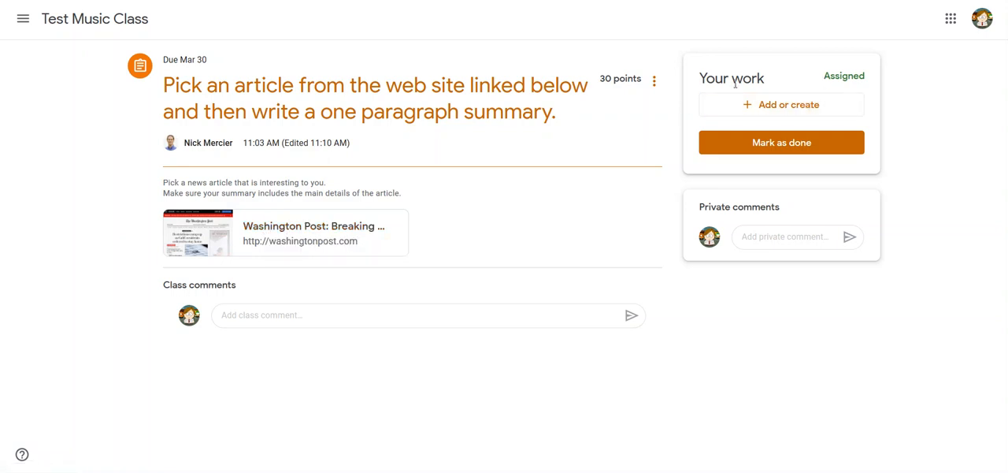
click(781, 104)
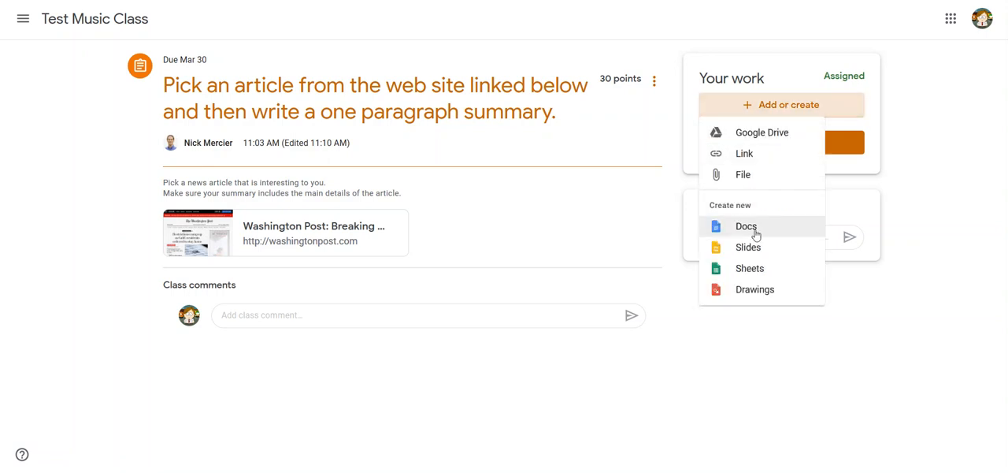
click(782, 104)
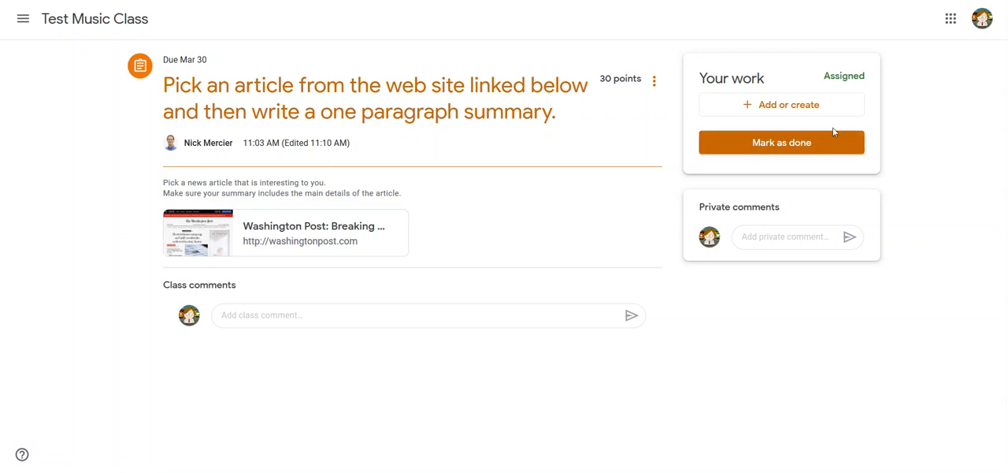
mouse_move(843, 172)
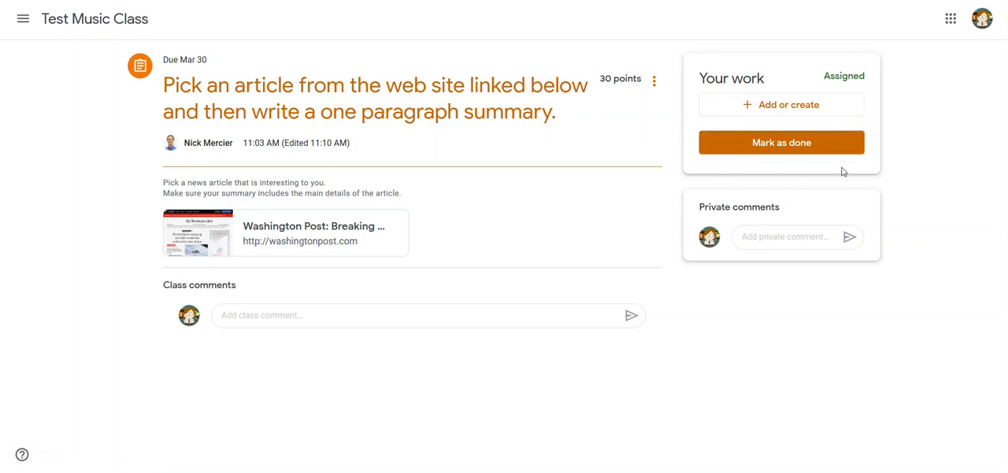
mouse_move(767, 151)
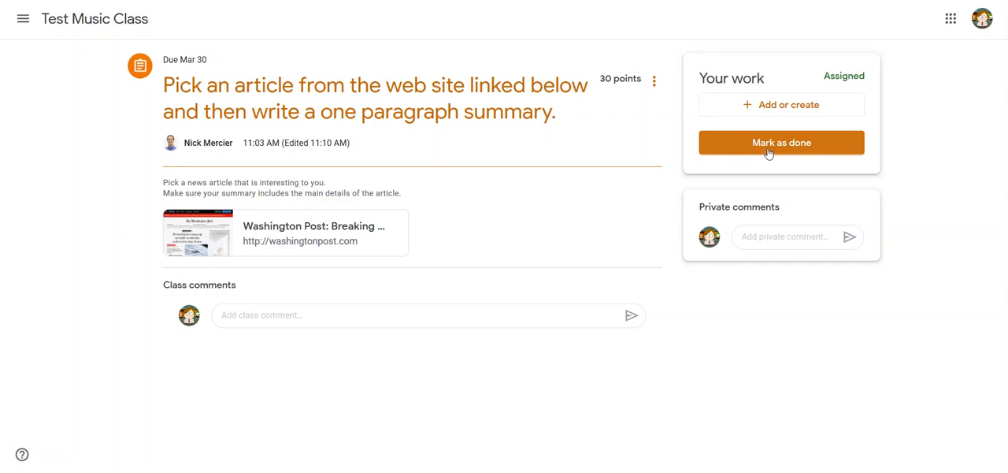
mouse_move(794, 148)
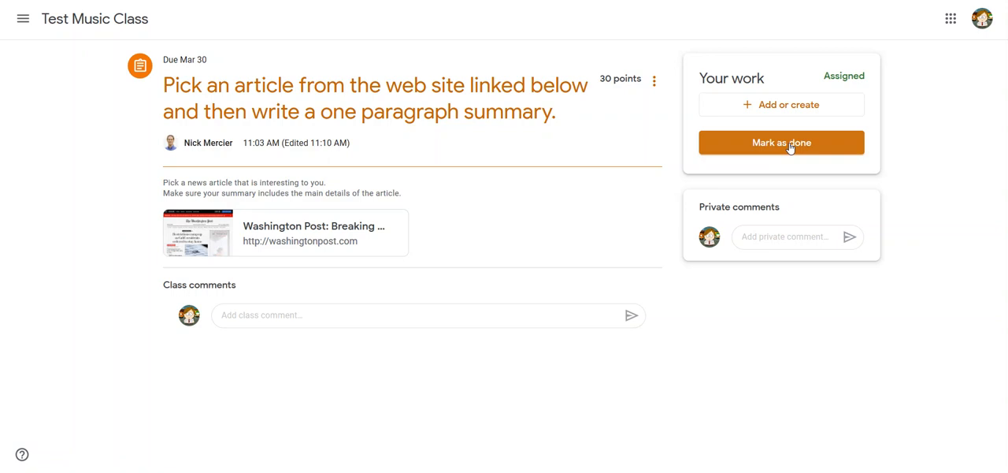
mouse_move(807, 161)
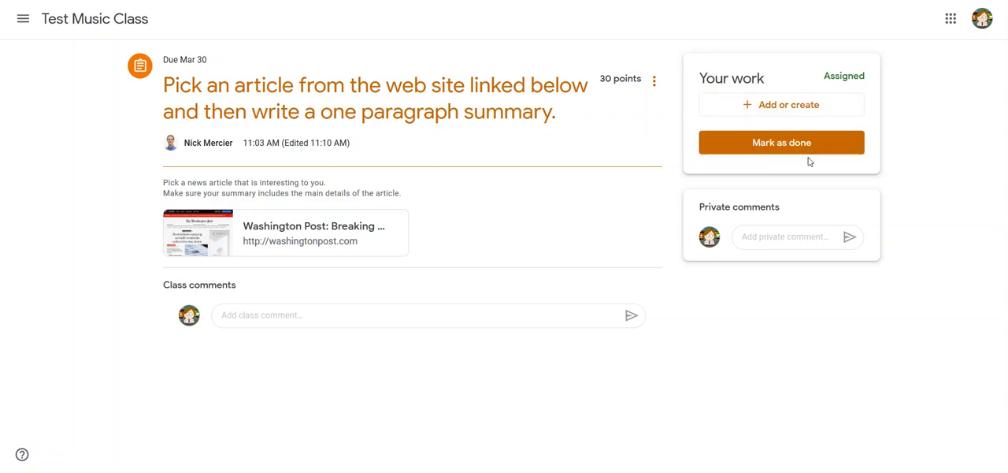
mouse_move(808, 154)
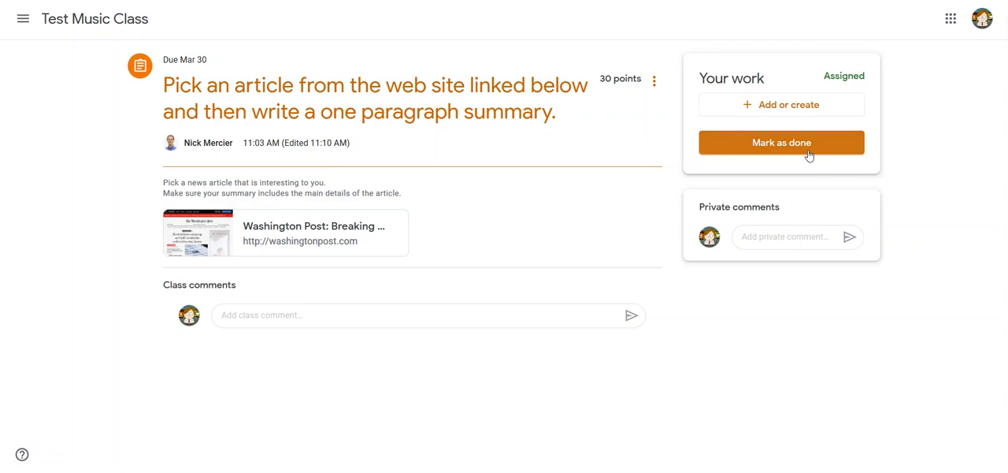
mouse_move(372, 213)
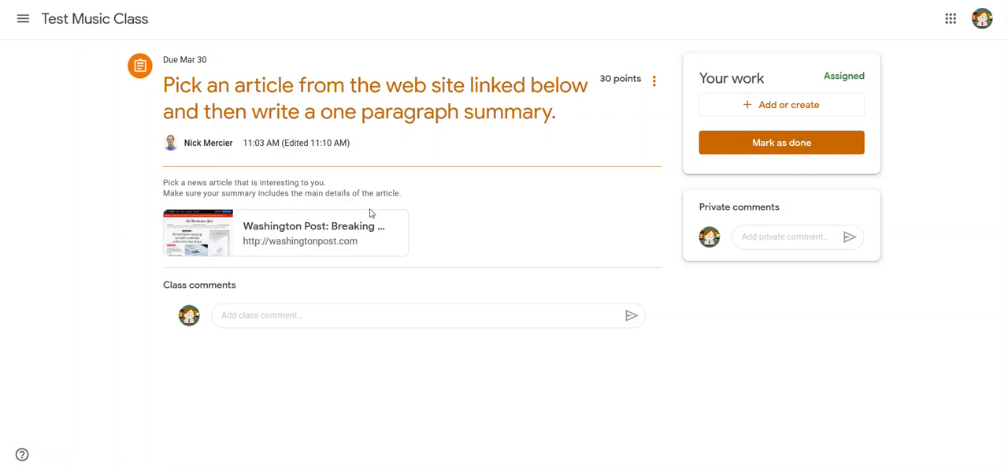